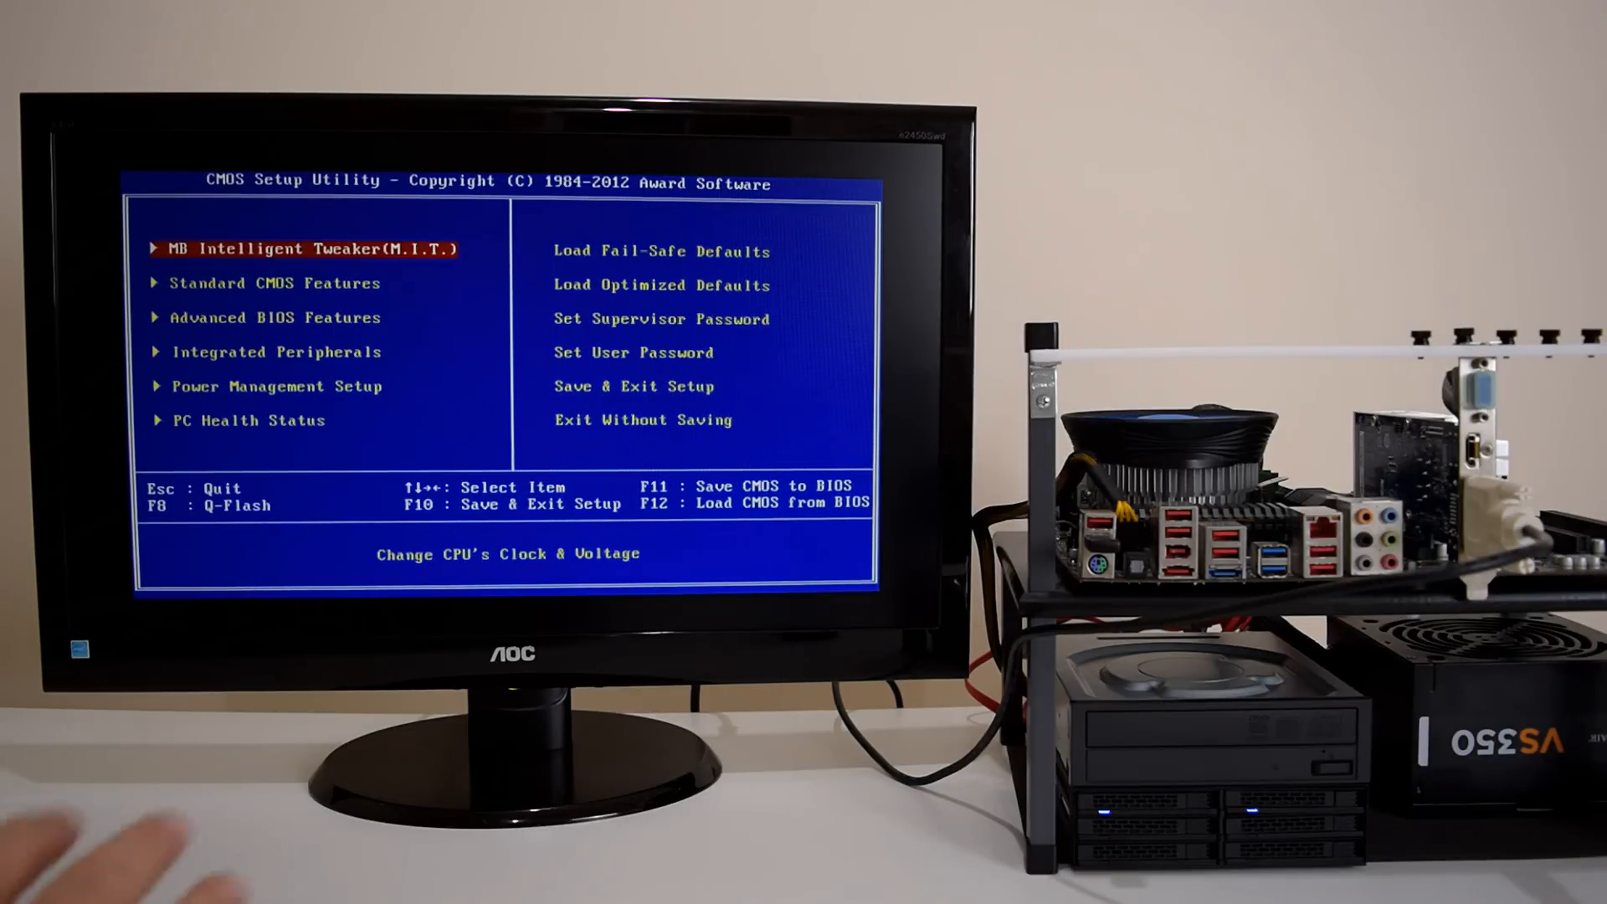
pyautogui.moveTo(359, 820)
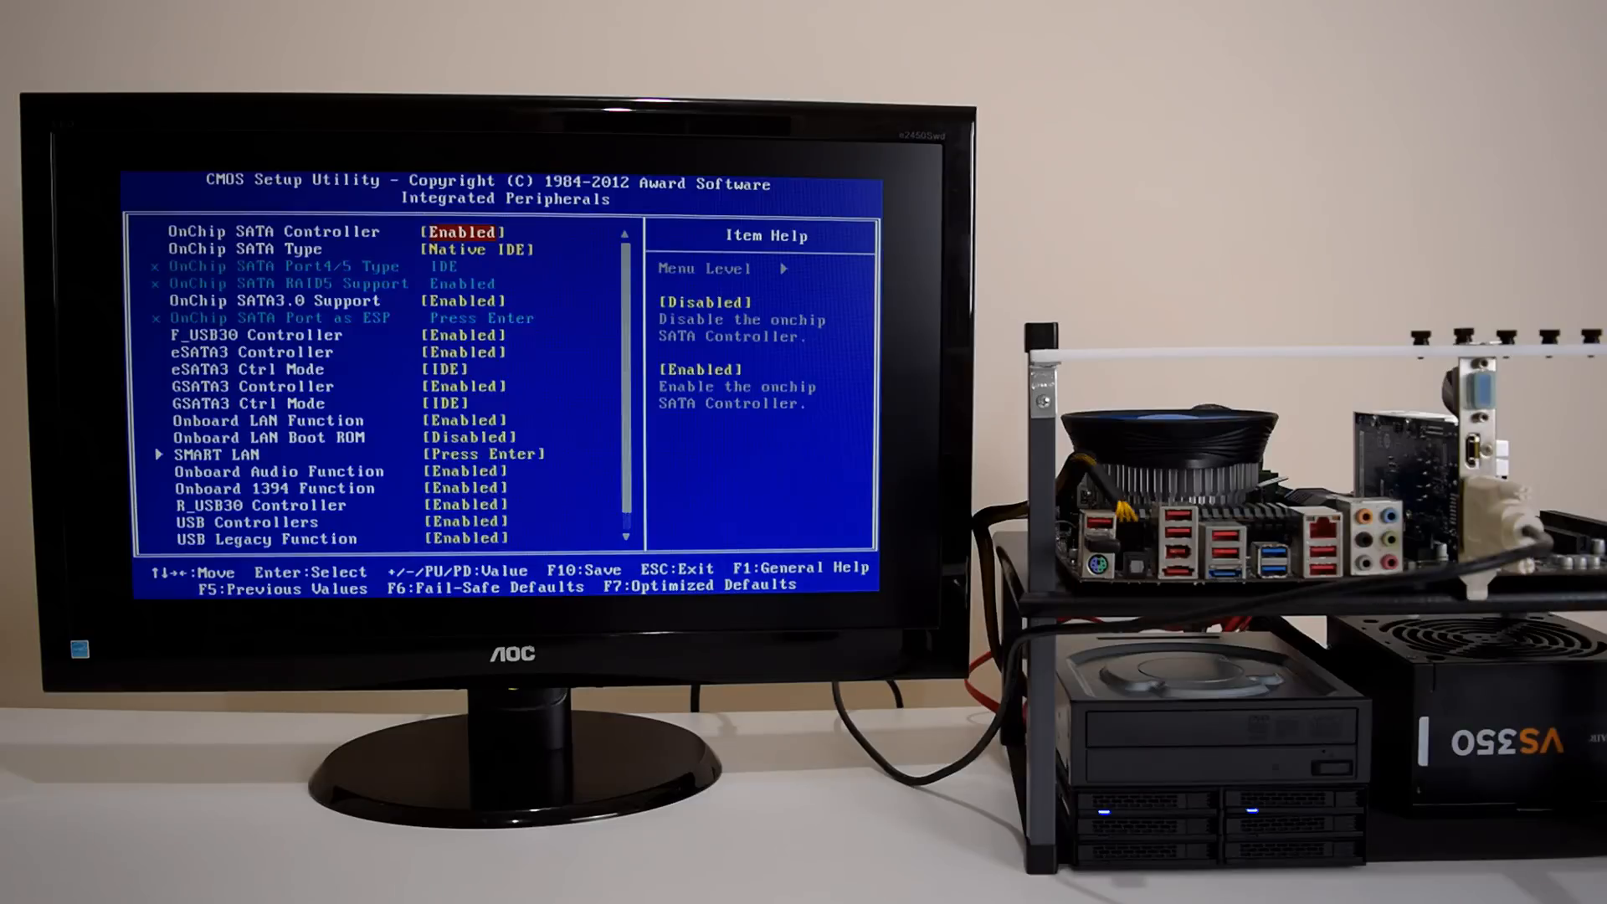
# Step: Set OnChip SATA Type to RAID, then save changes and exit to reboot
pyautogui.press('Down')
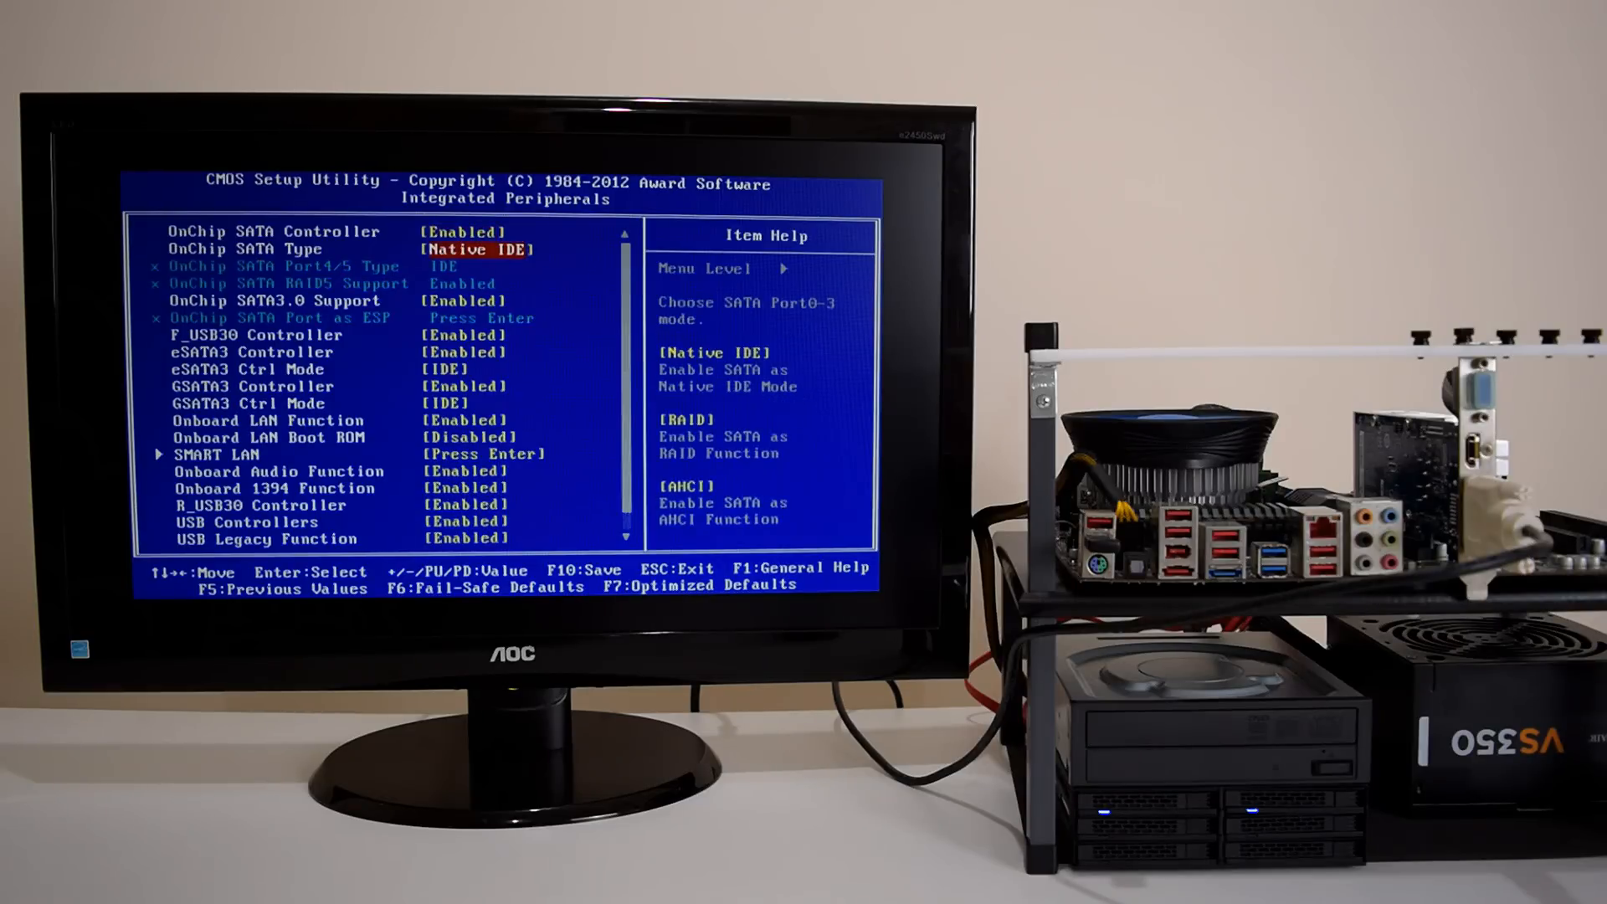
pyautogui.press('enter')
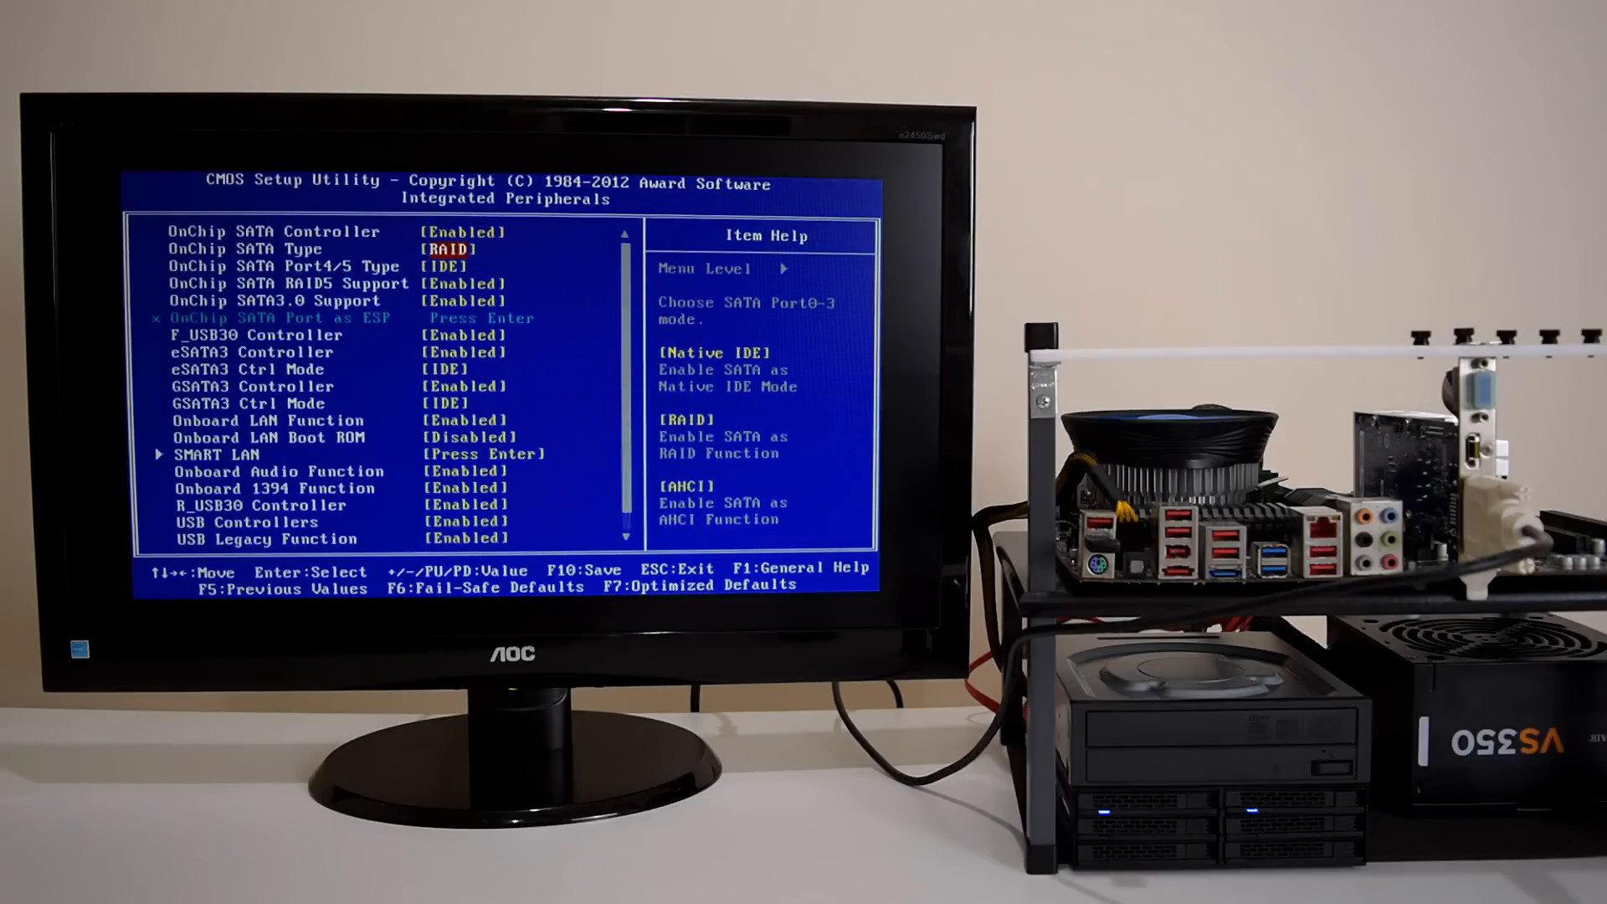
pyautogui.press('Down')
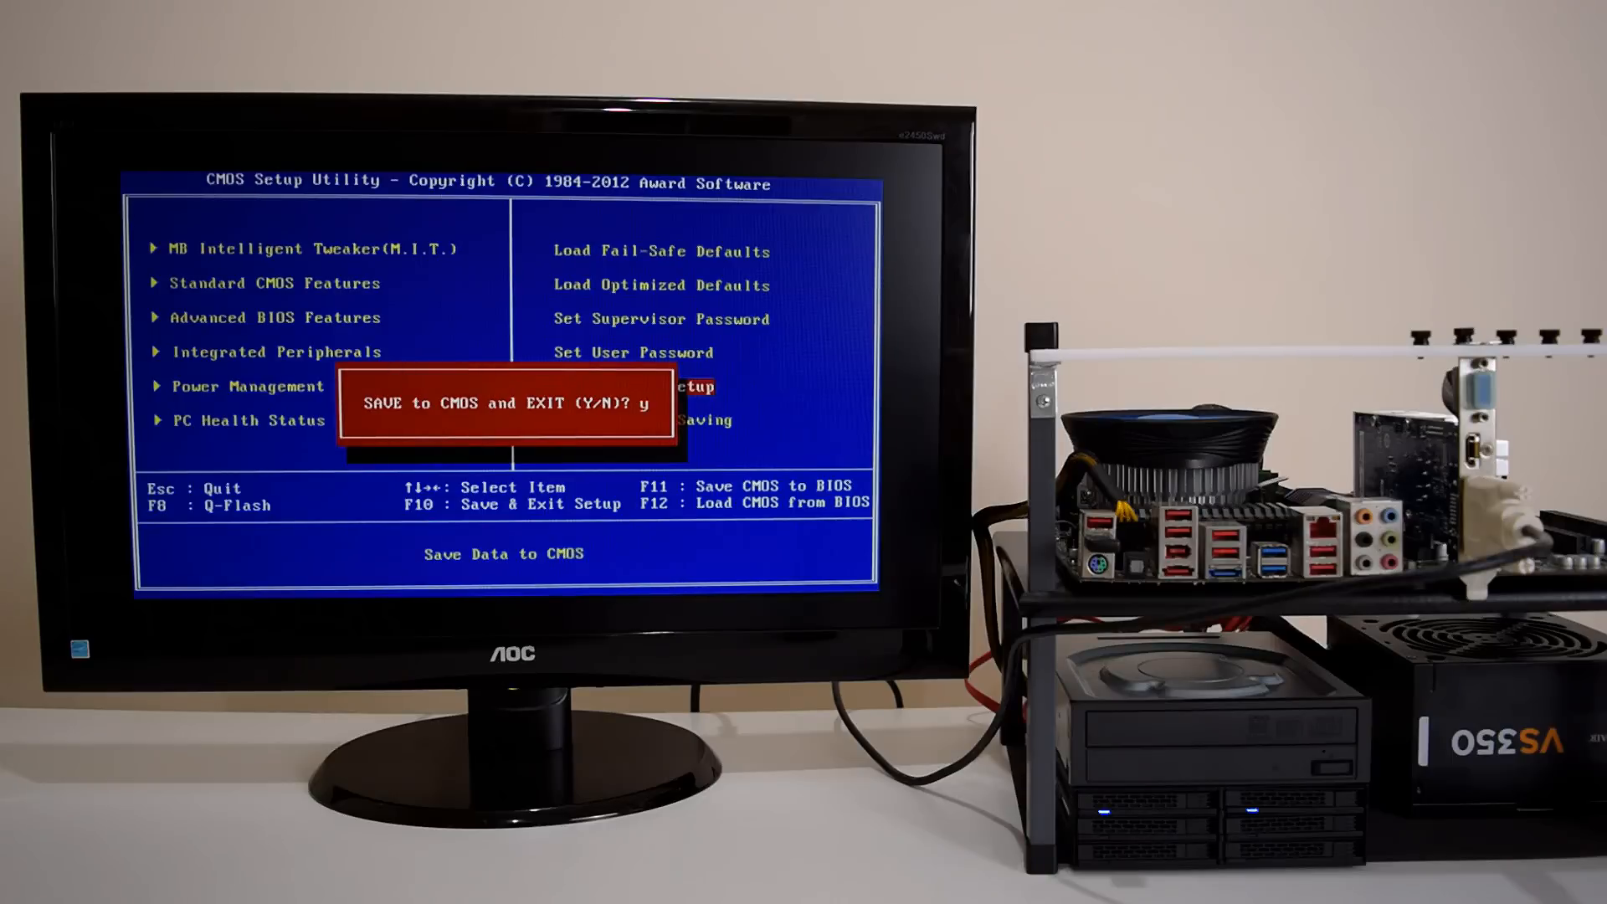
pyautogui.press('Enter')
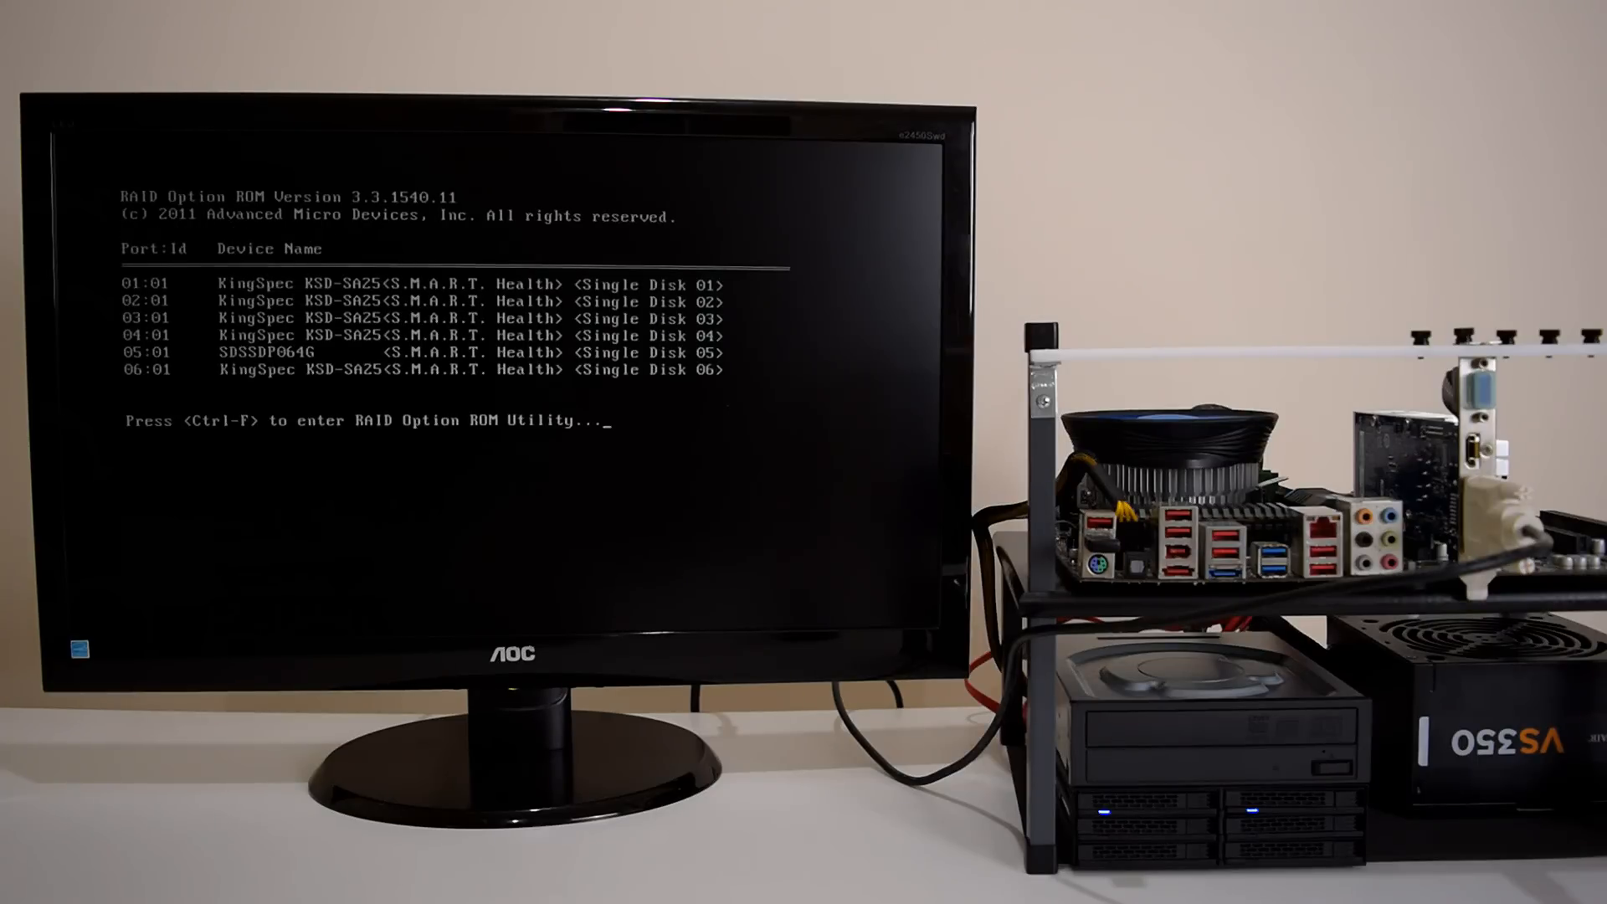
# Step: Open the AMD RAID utility with Ctrl+F and browse both drive-assignment pages of six disks
pyautogui.press('ctrl+f')
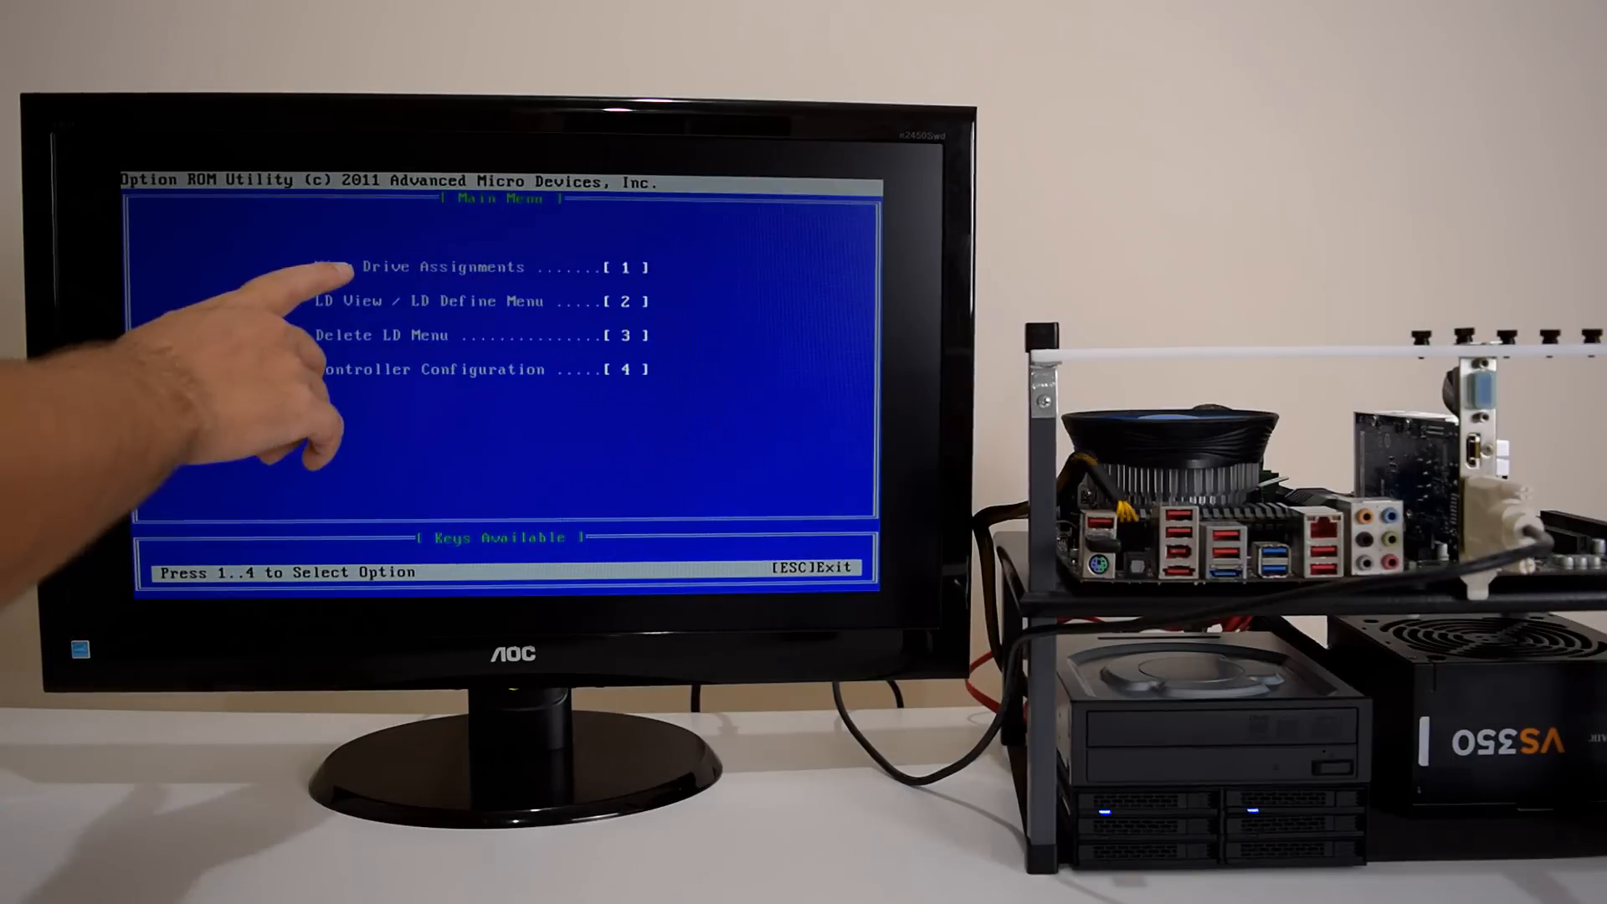
pyautogui.press('1')
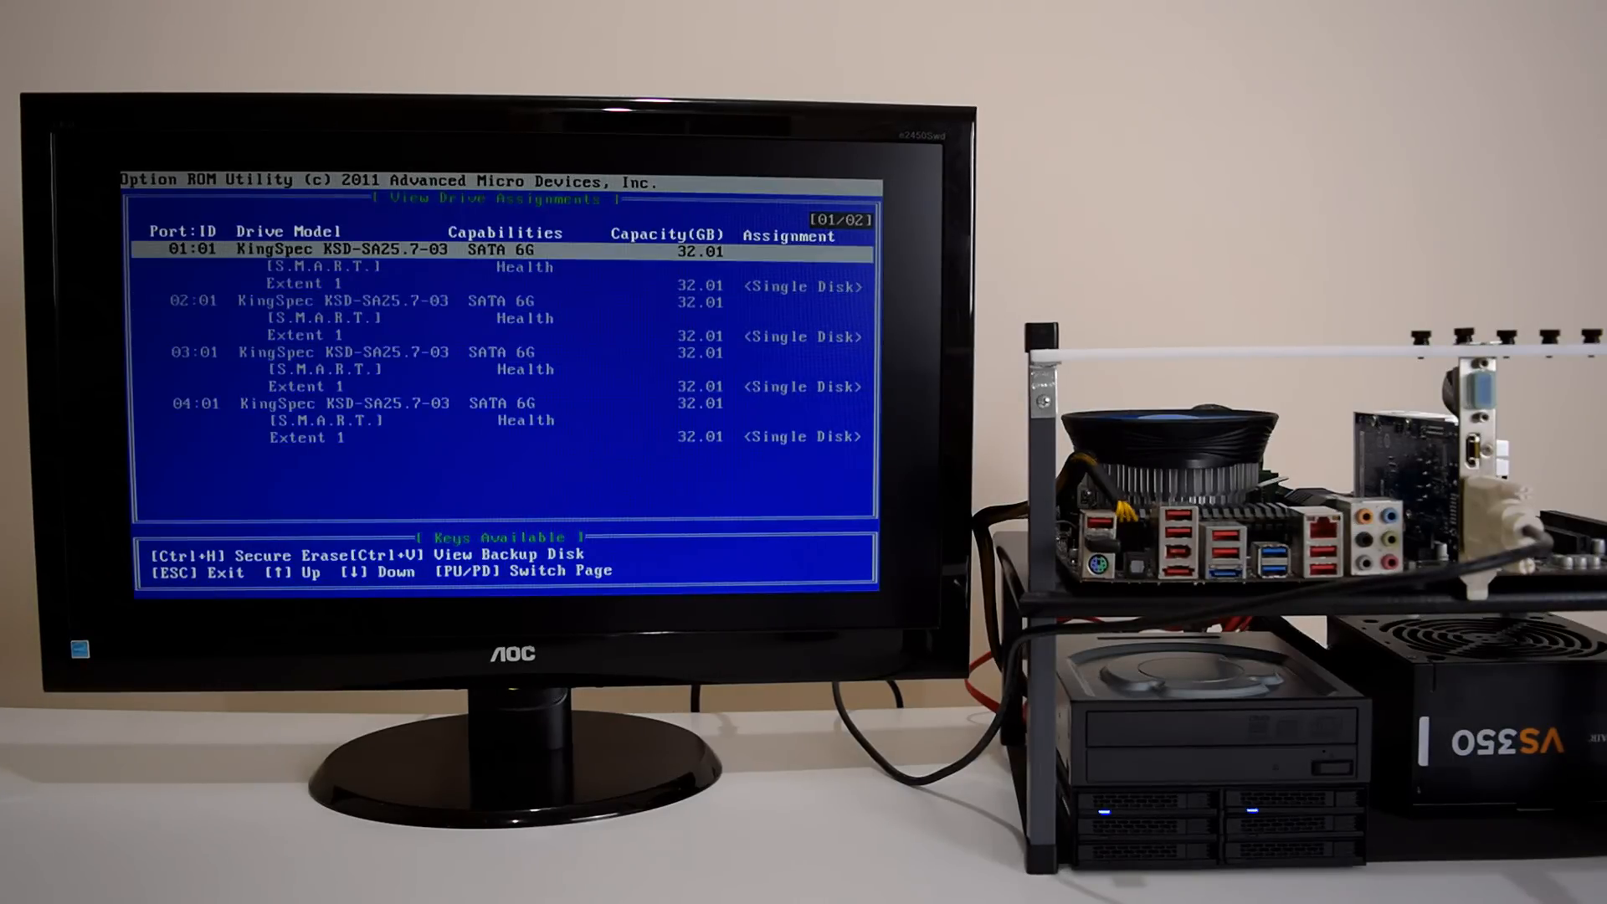
pyautogui.press('down')
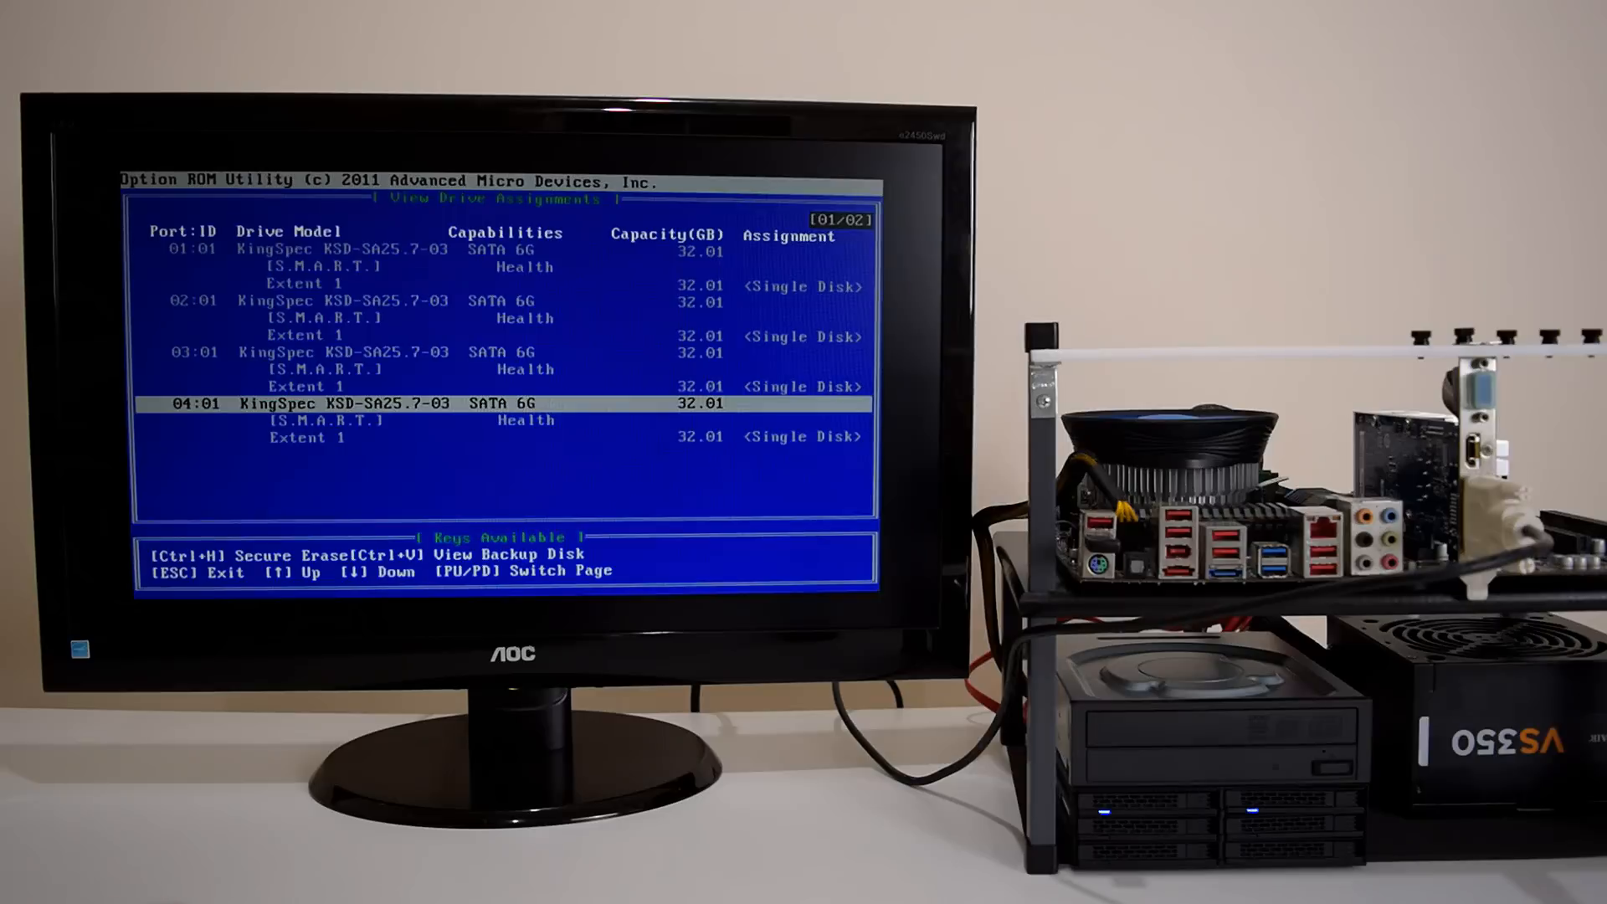
pyautogui.press('pagedown')
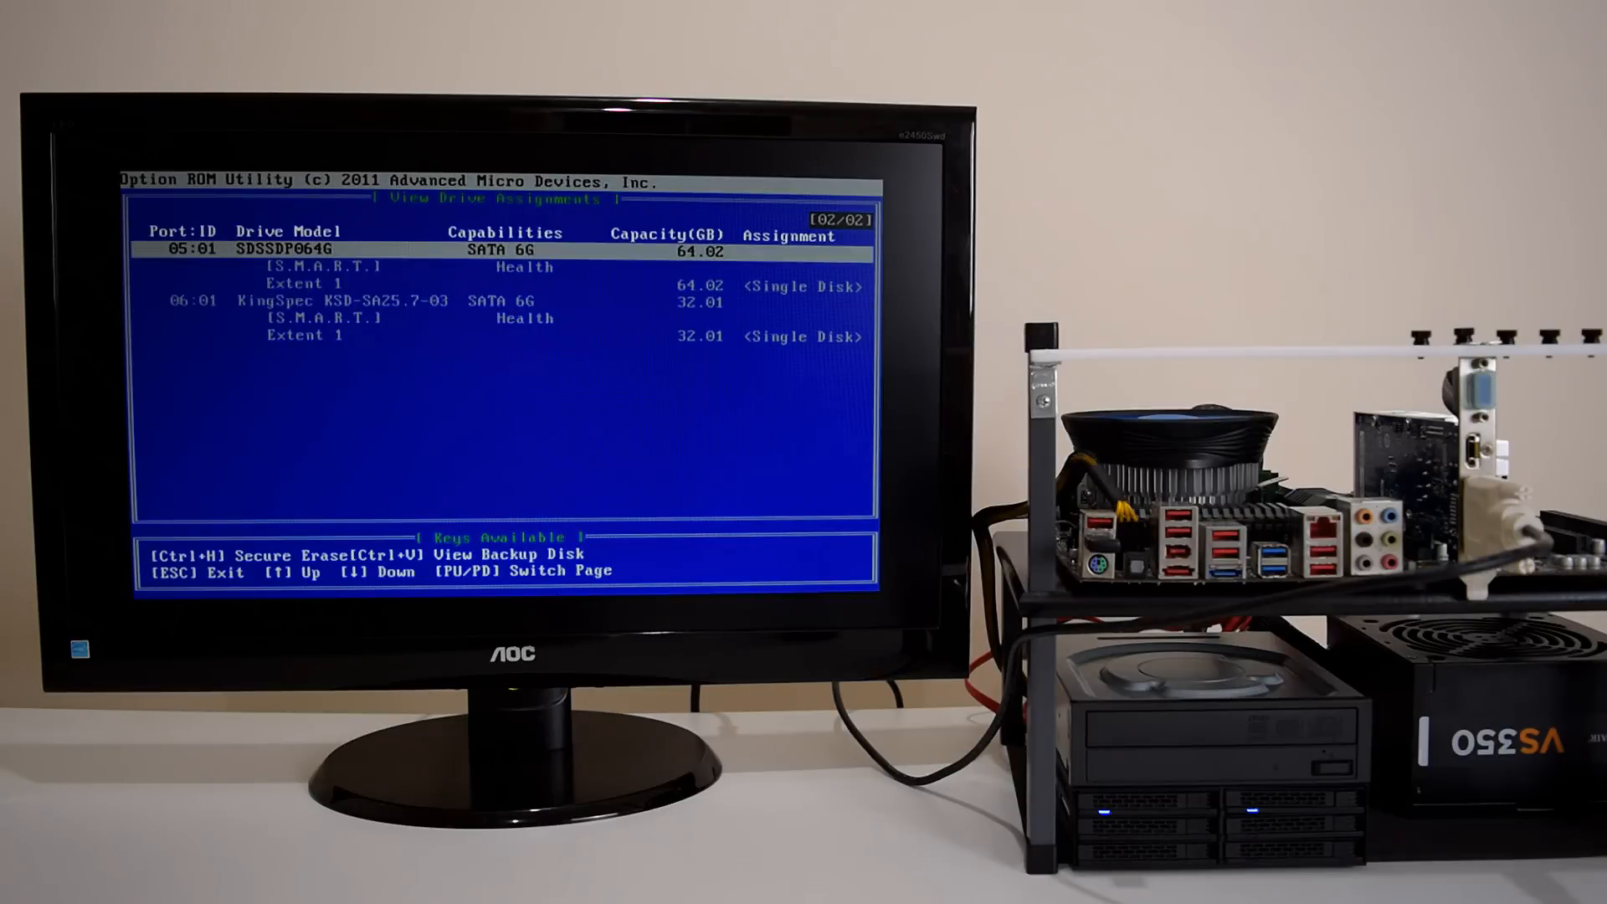
pyautogui.press('Down')
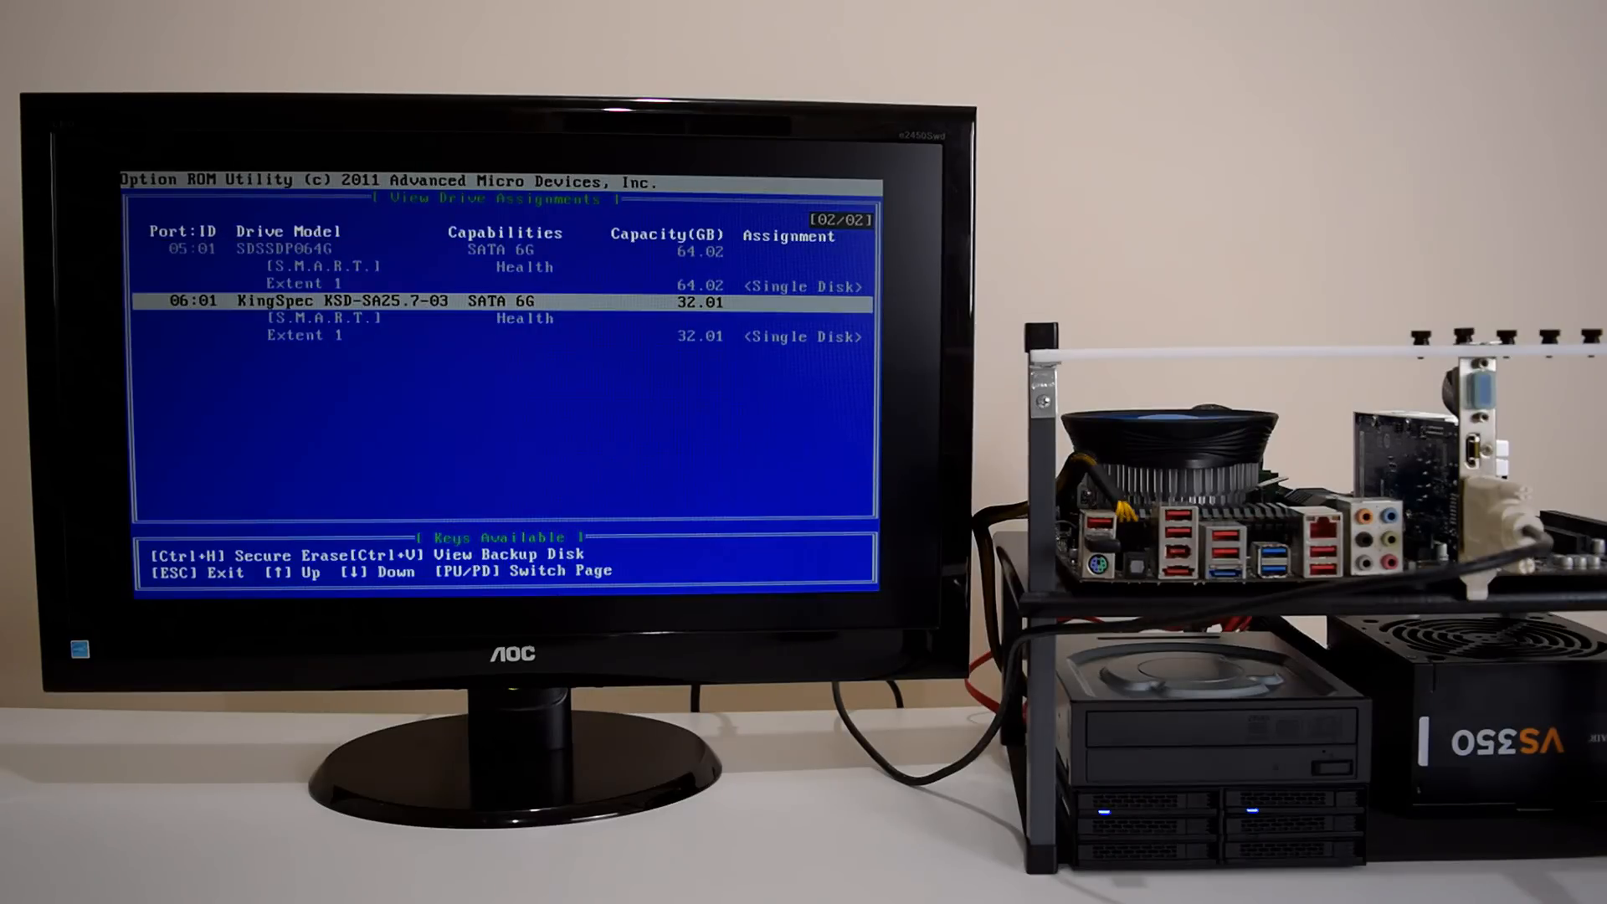
pyautogui.press('Up')
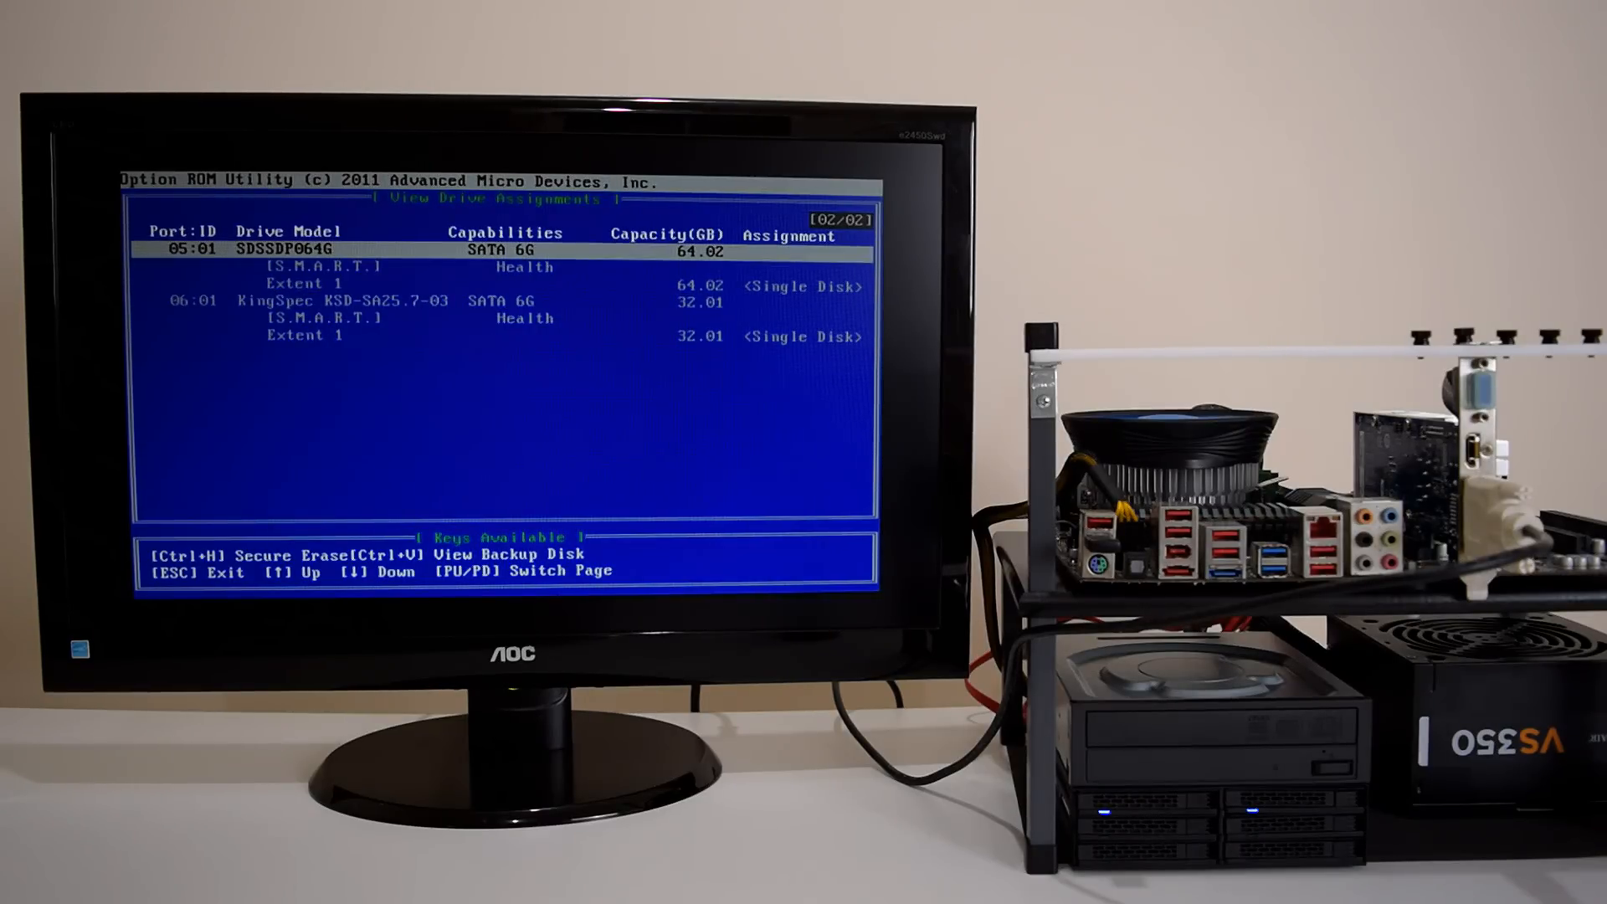
pyautogui.press('Escape')
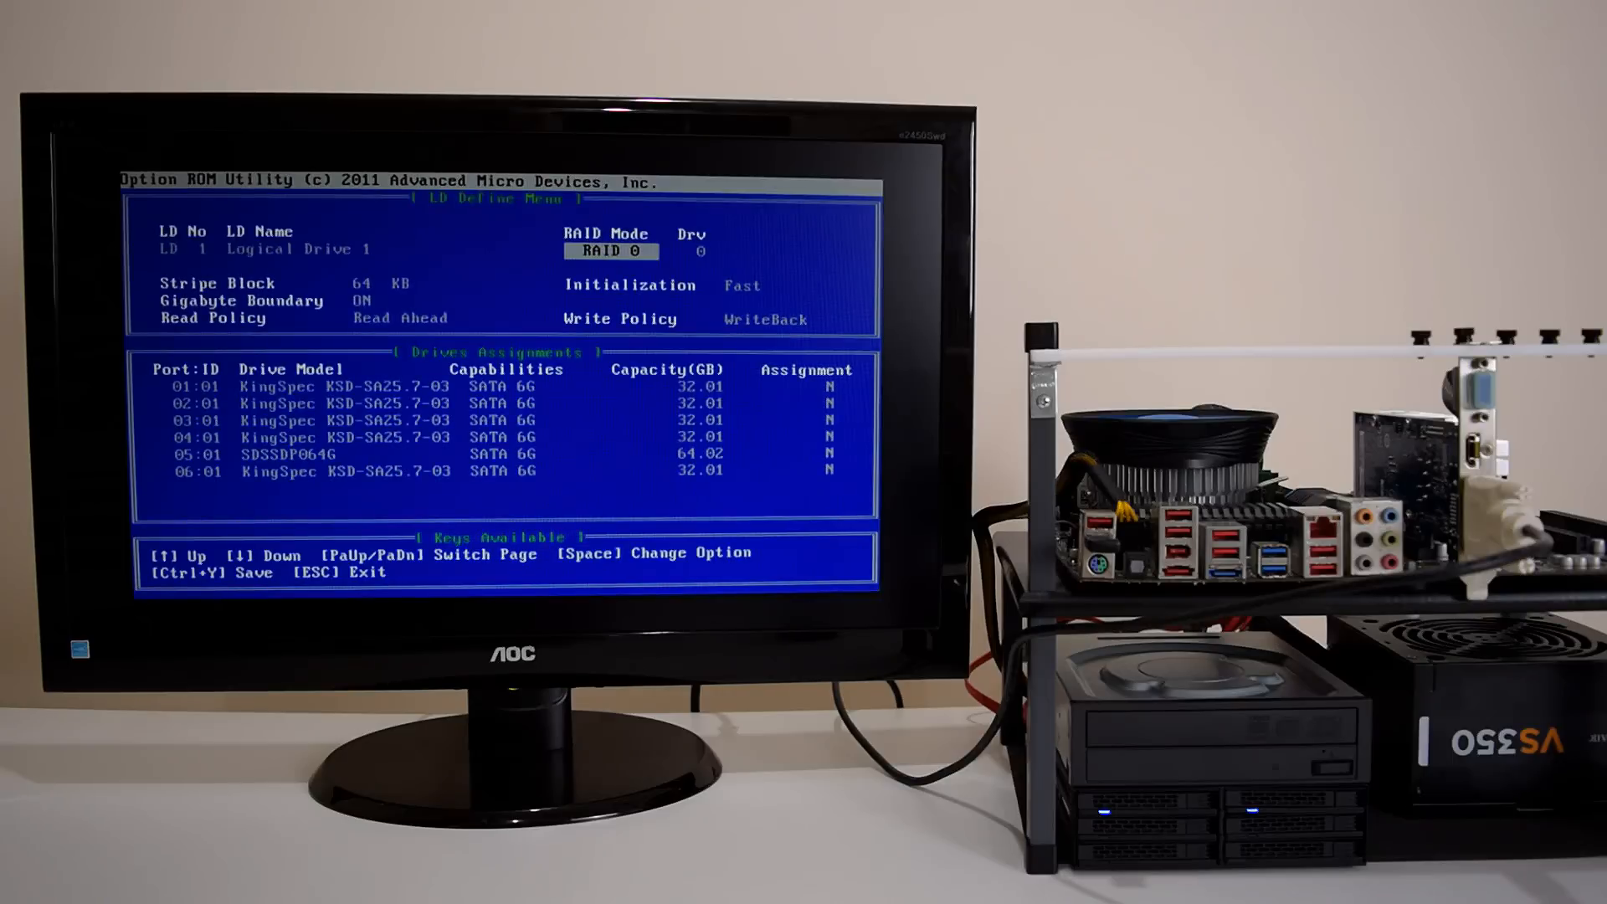
# Step: Set Logical Drive 1 to RAID 0, assign all six drives, and save the definition
pyautogui.press('down')
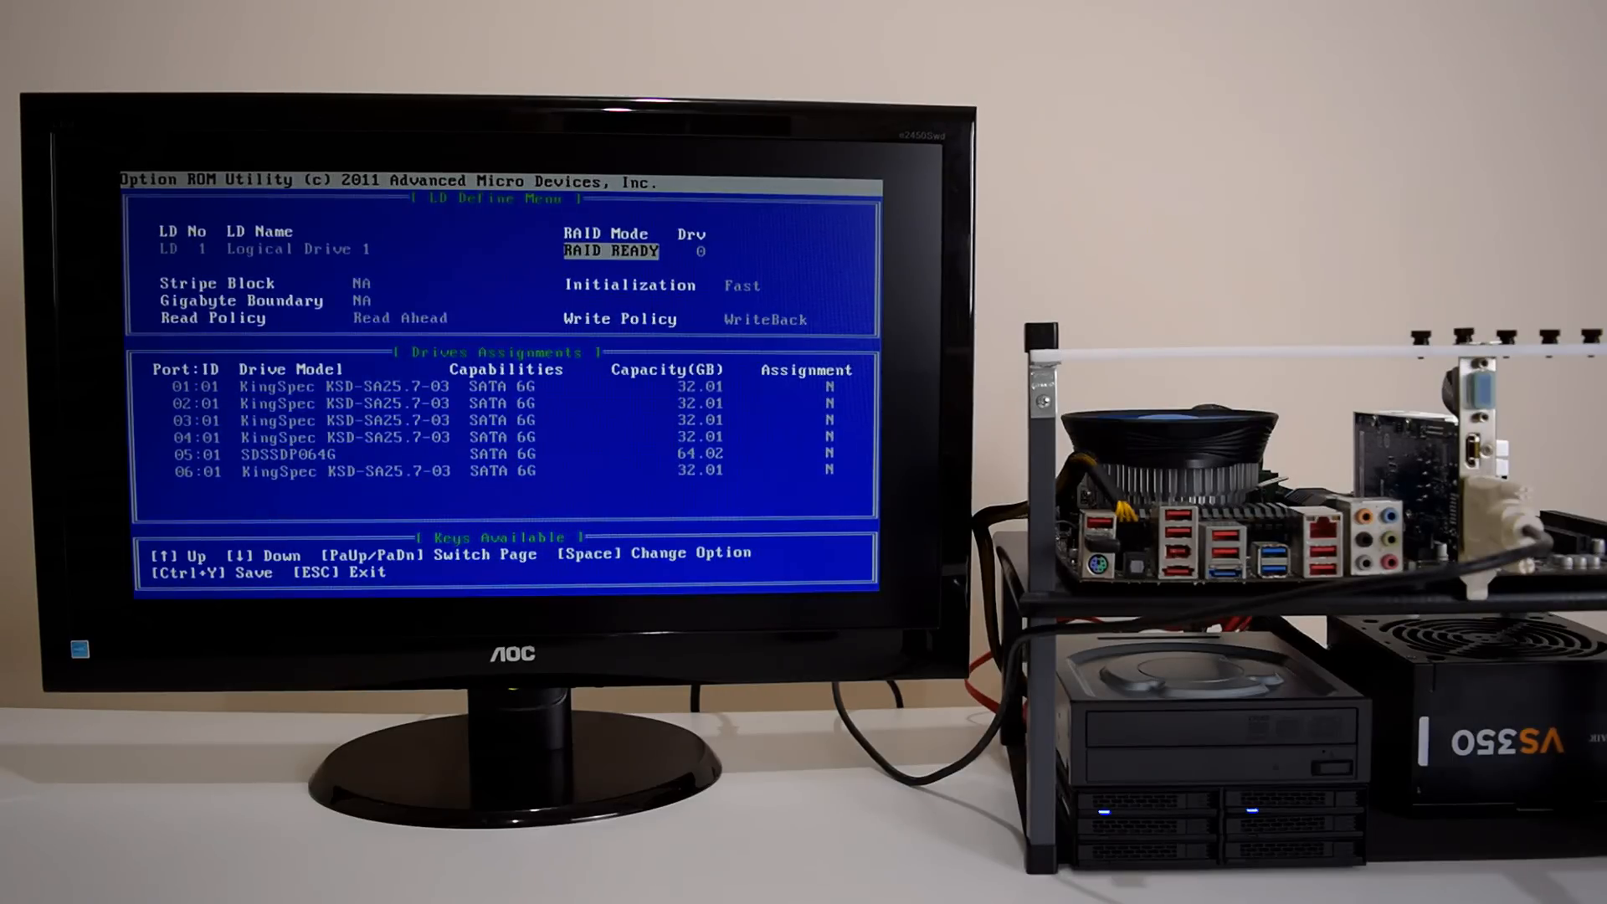
pyautogui.press('space')
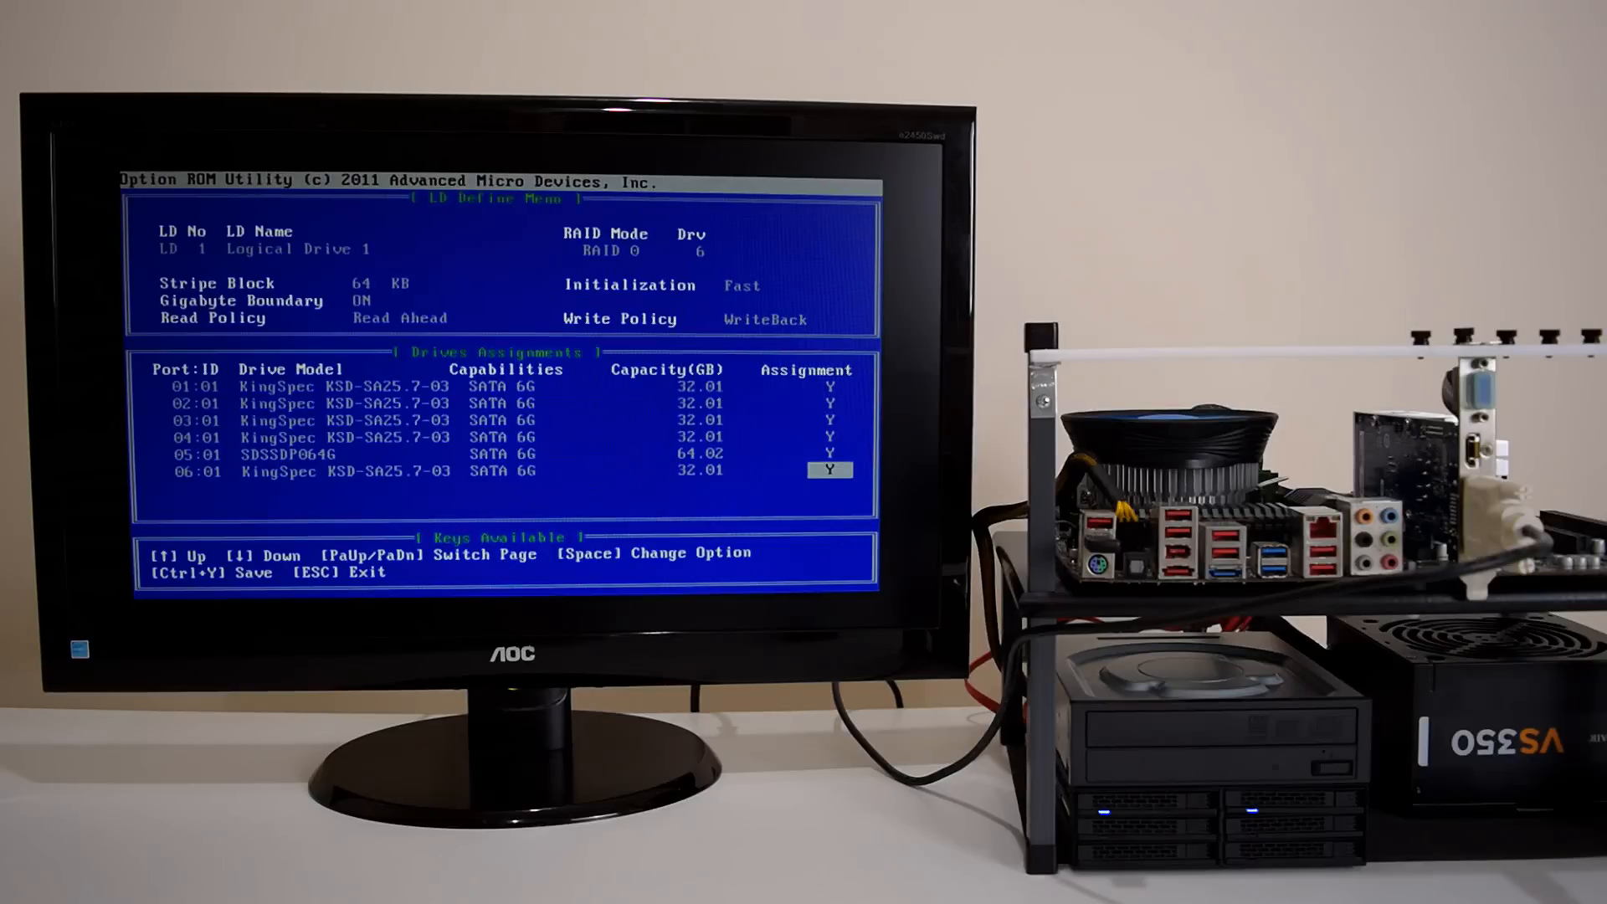
pyautogui.press('ctrl+y')
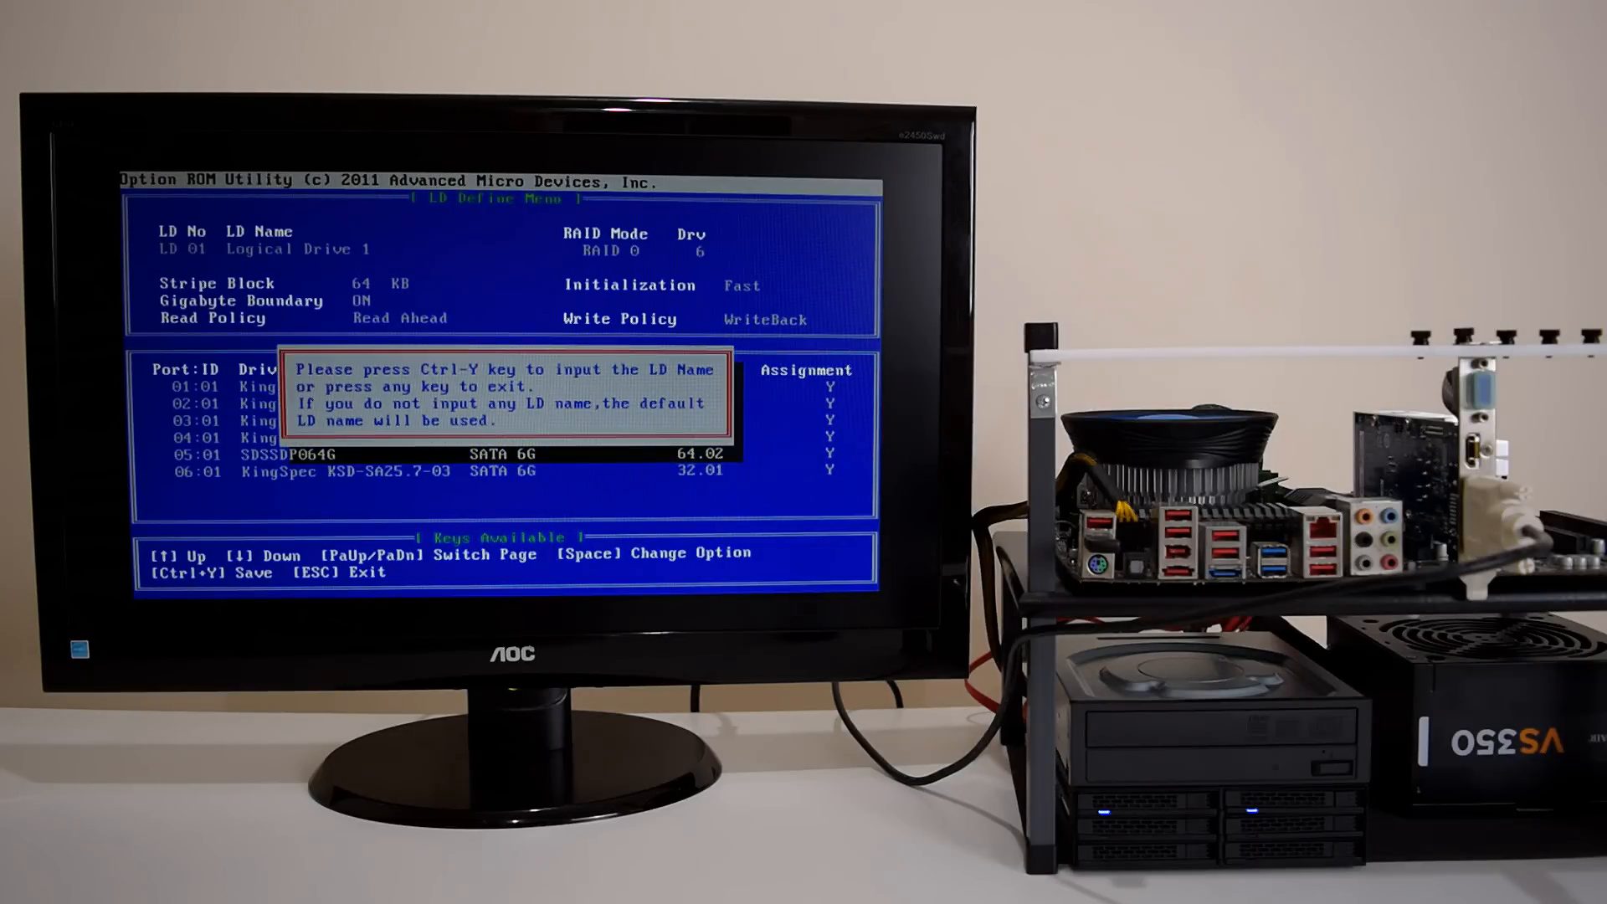
# Step: Name the RAID 0 logical drive 'IcyDock RAID' instead of the default name
pyautogui.press('ctrl+y')
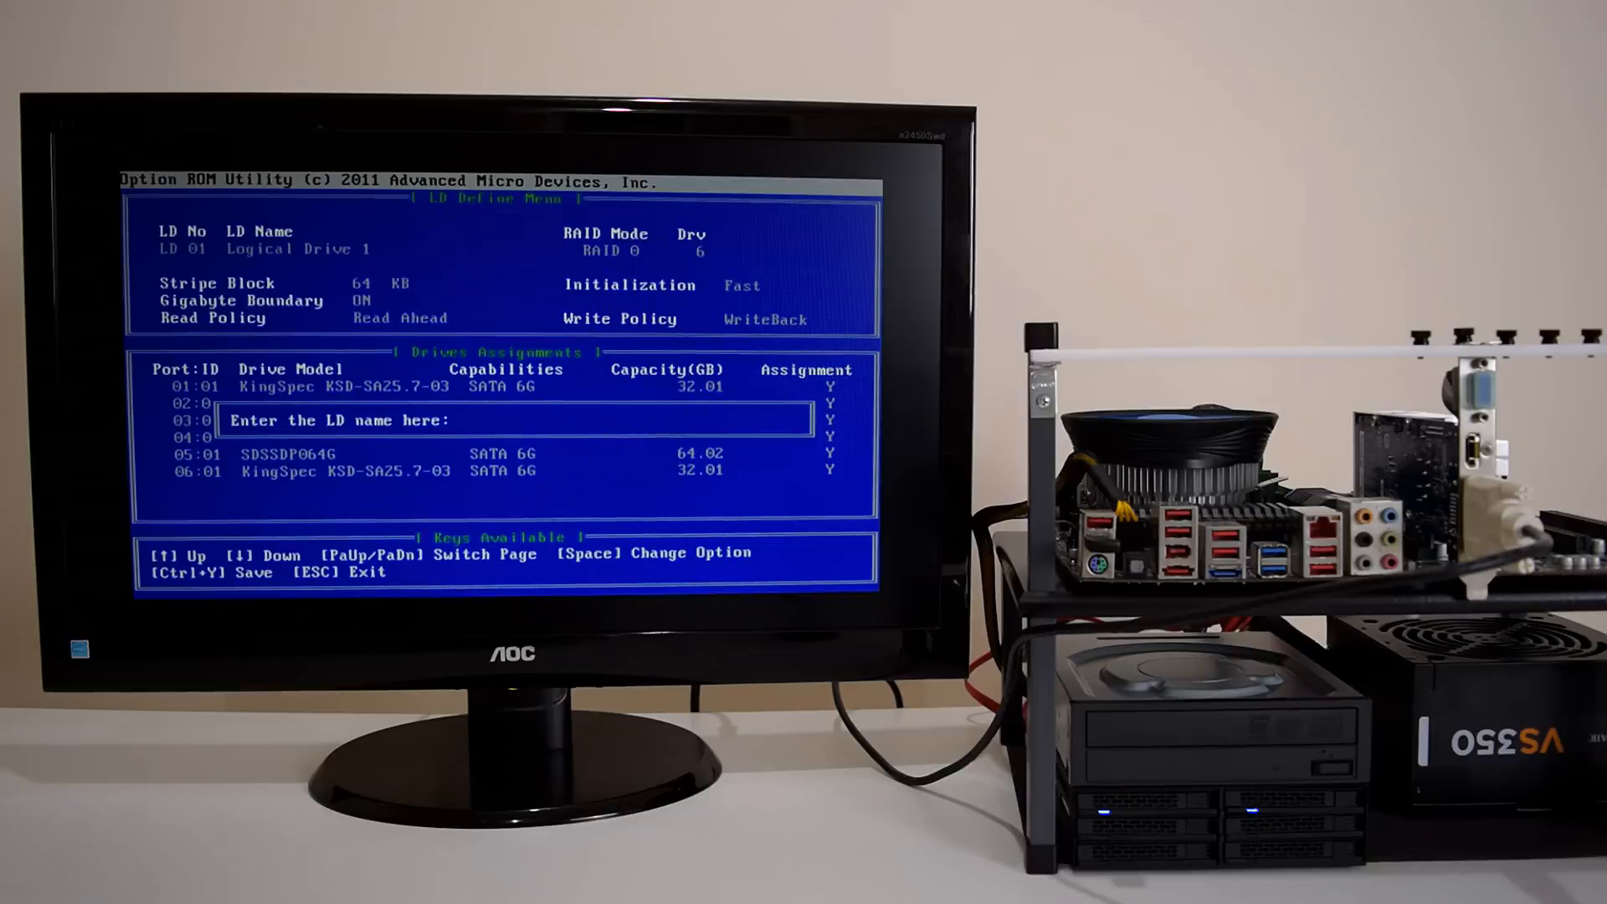
pyautogui.write('IcyDock')
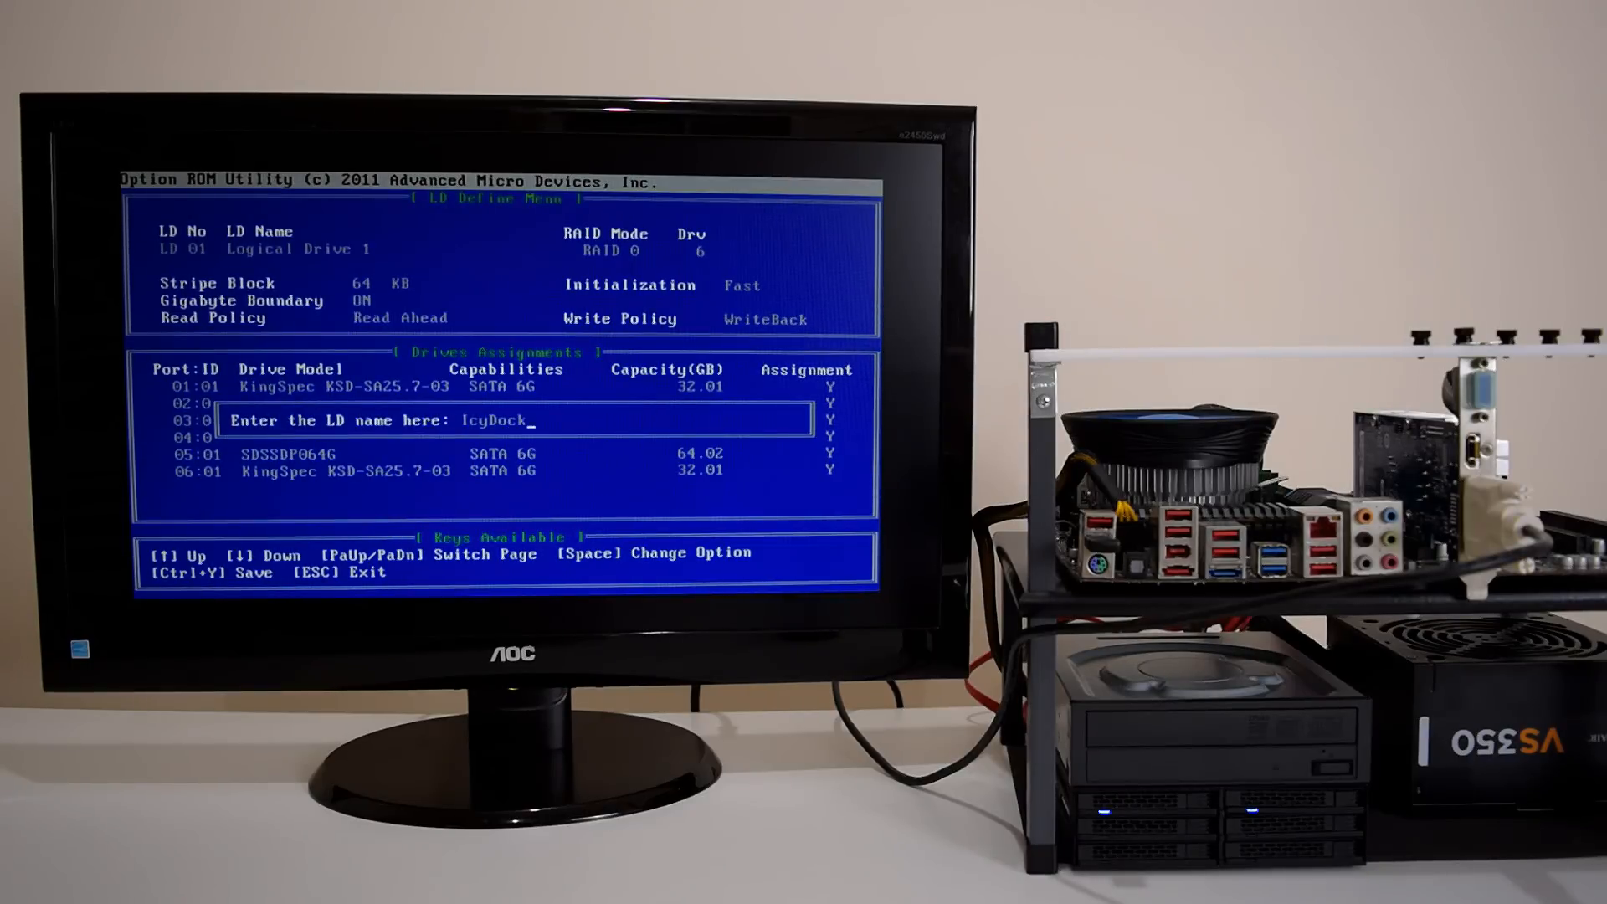
pyautogui.write('RAID')
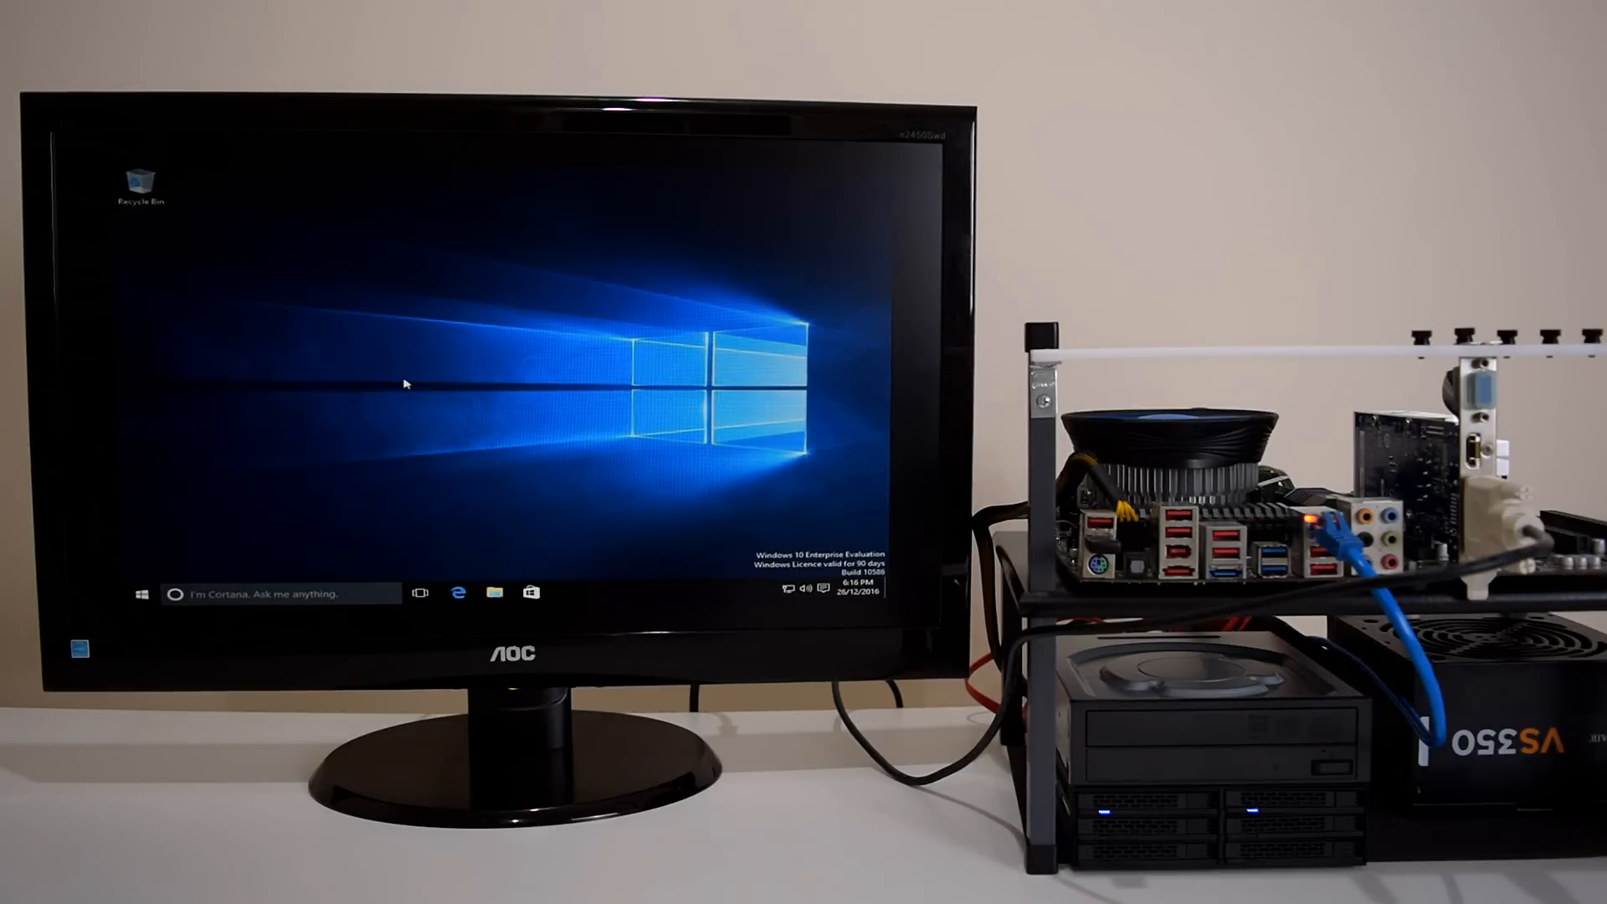
pyautogui.moveTo(289, 343)
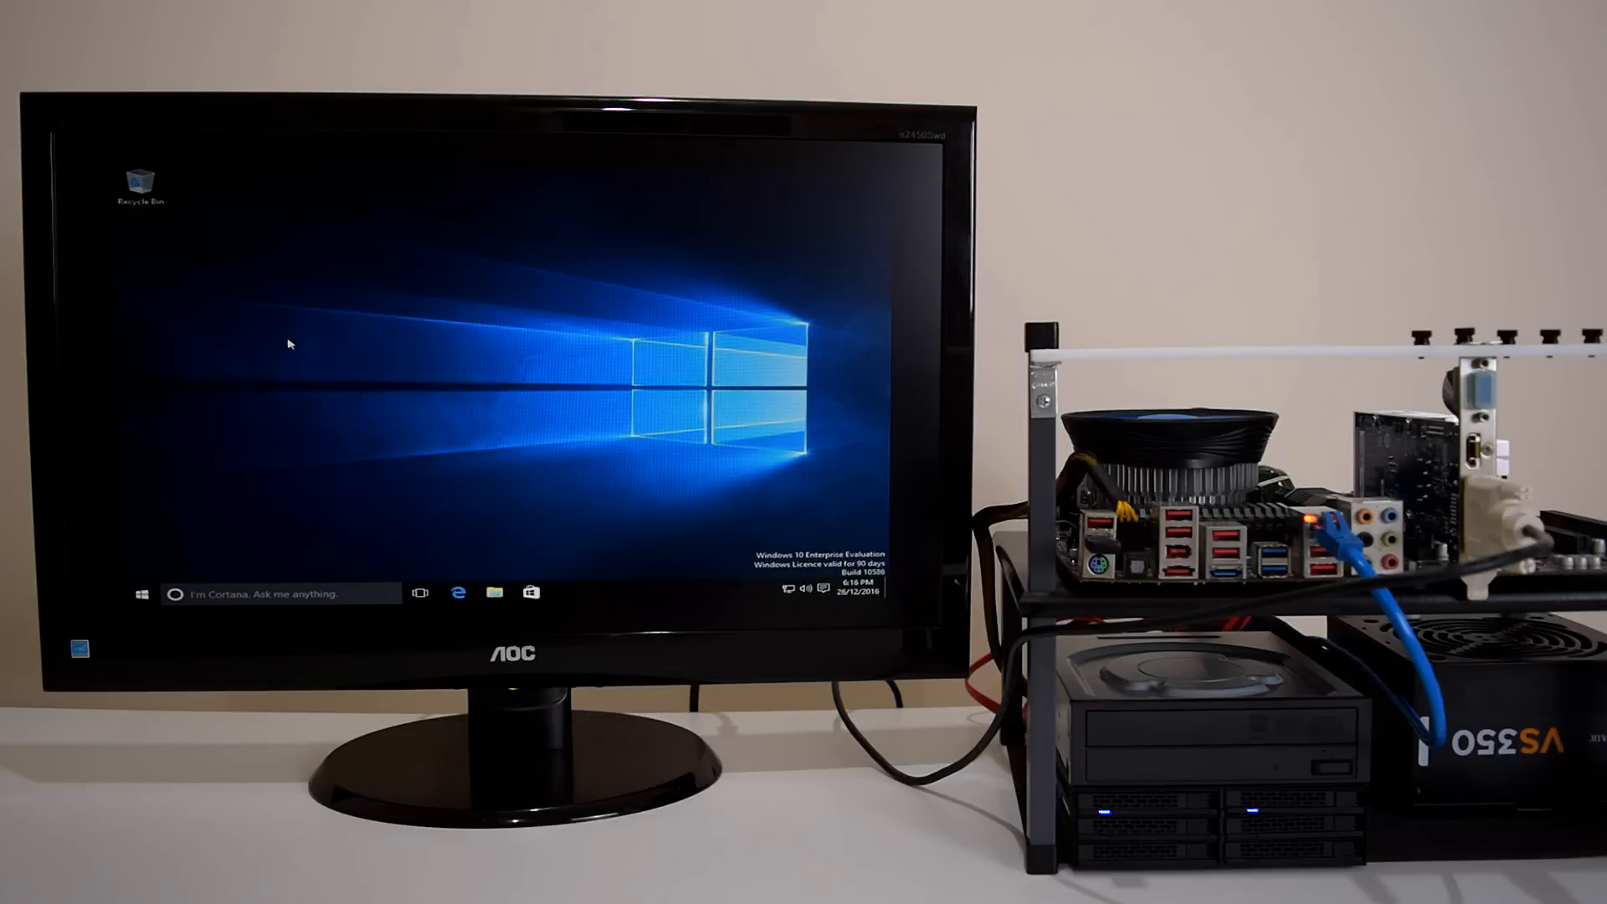